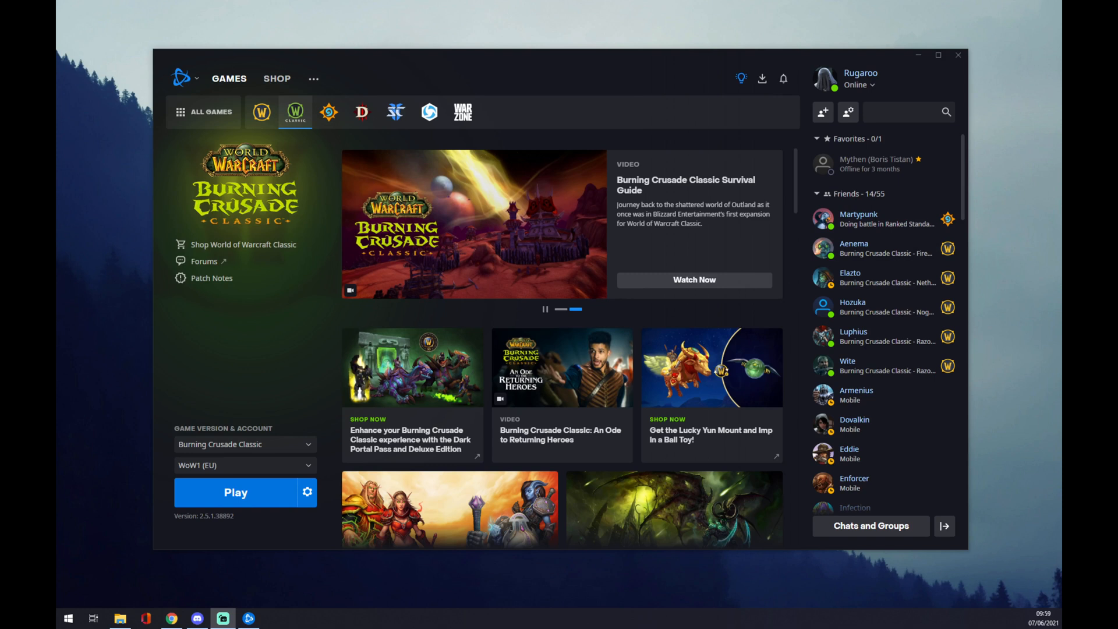
mouse_move(863, 133)
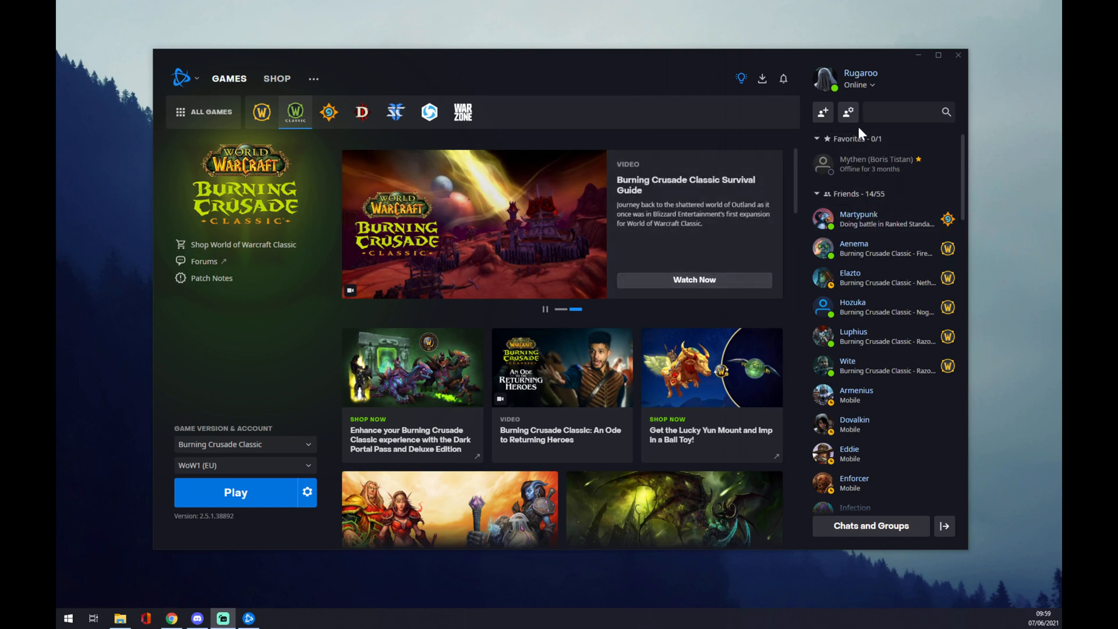
mouse_move(943, 527)
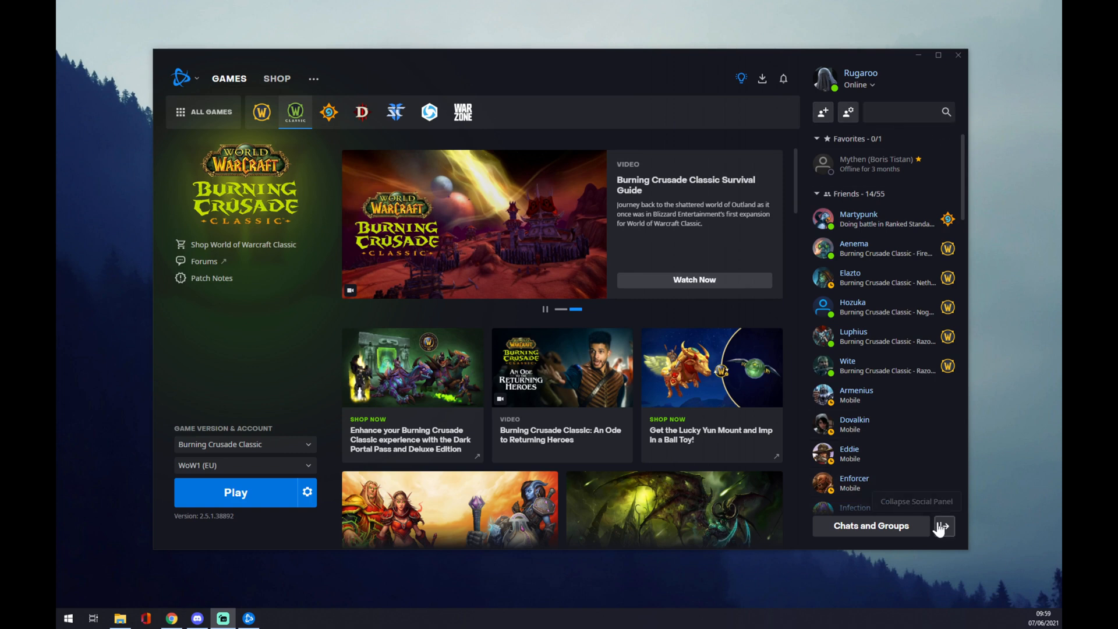
Collapse the social panel so friends show only as avatars
click(943, 527)
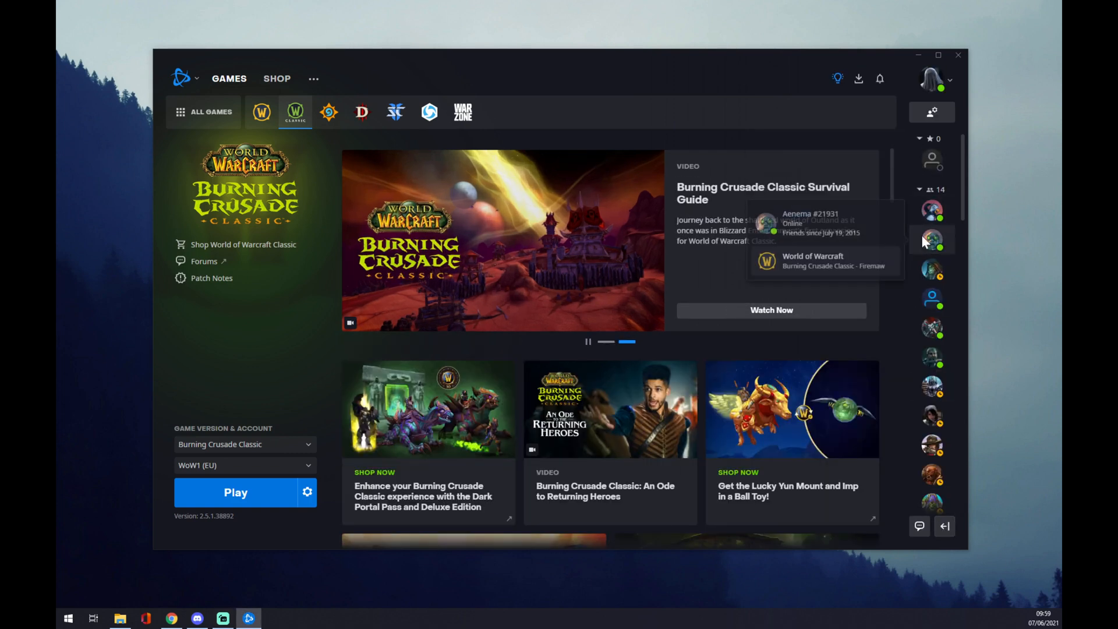
mouse_move(960, 499)
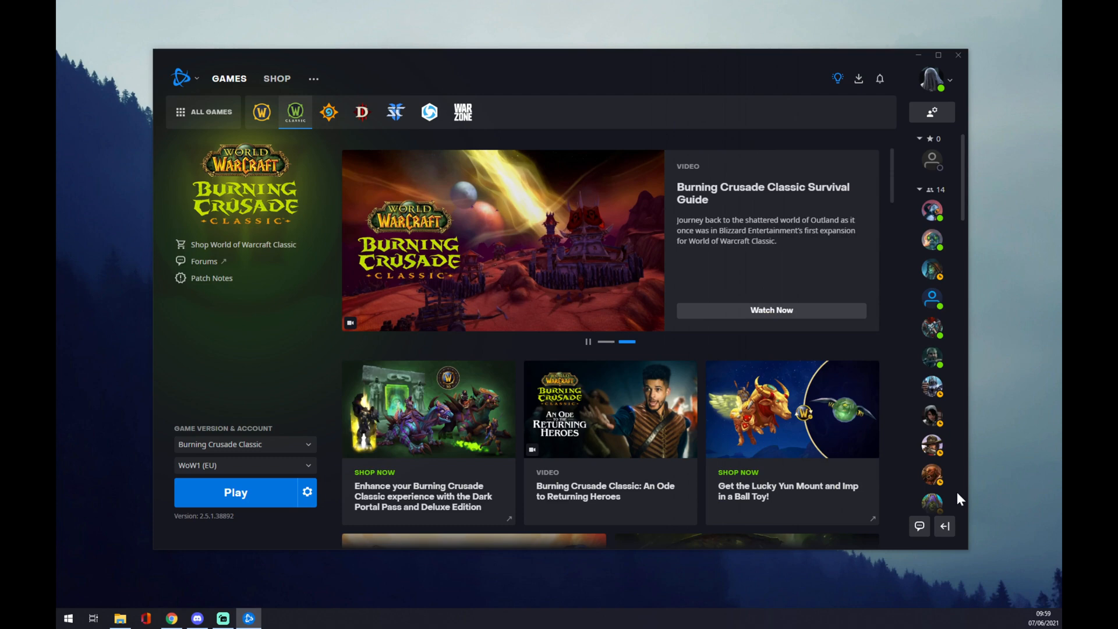
mouse_move(932, 209)
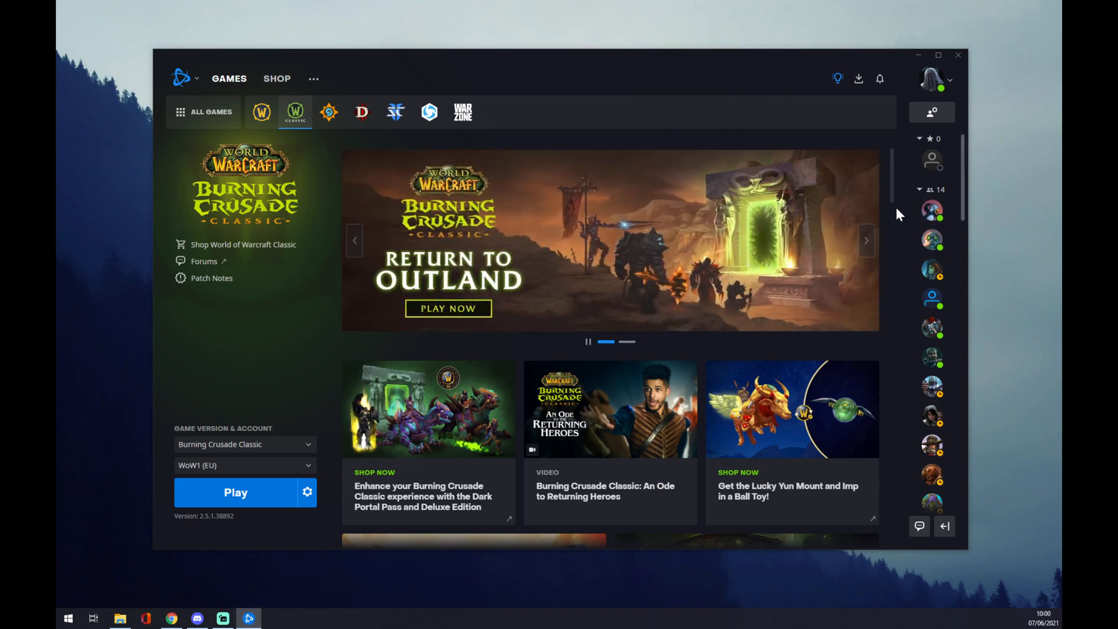
mouse_move(944, 526)
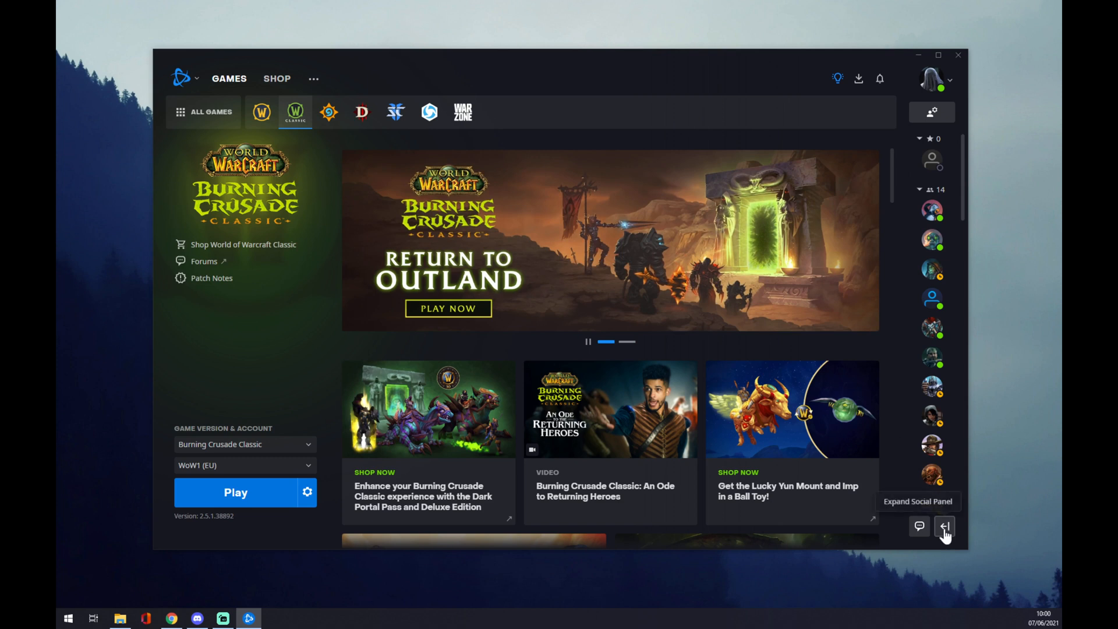
Expand the social panel again to show friend names and statuses
click(944, 527)
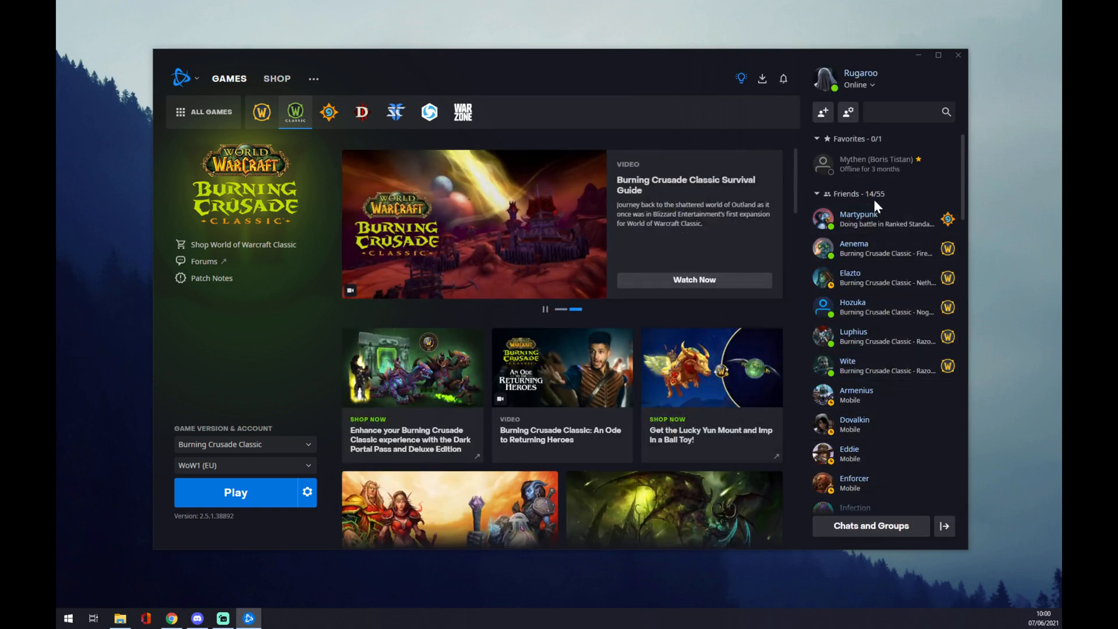
mouse_move(852, 307)
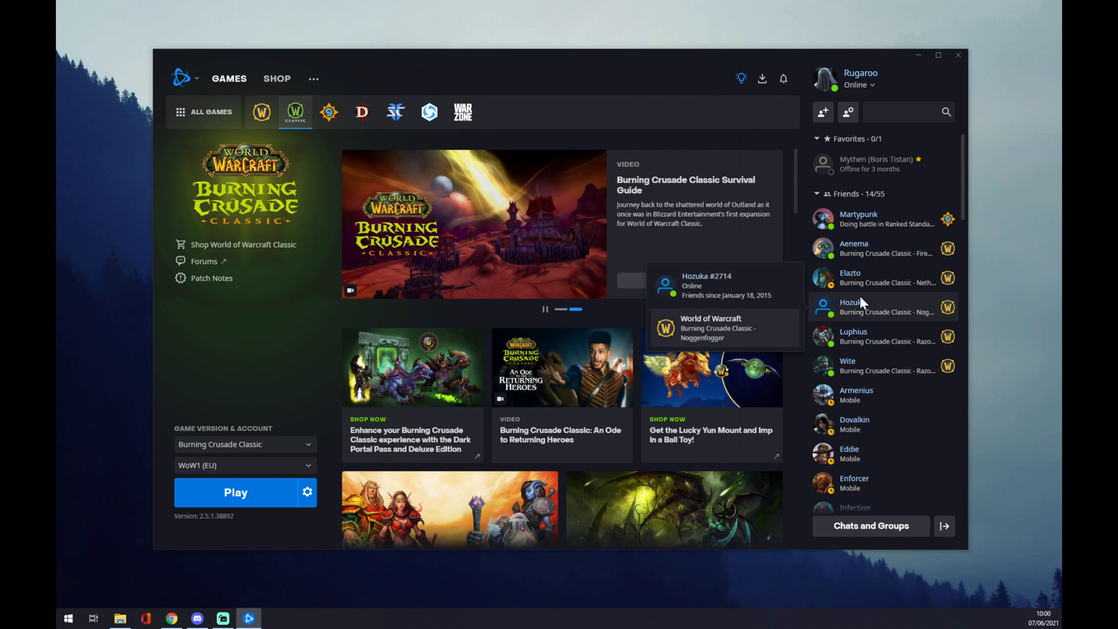
mouse_move(823, 112)
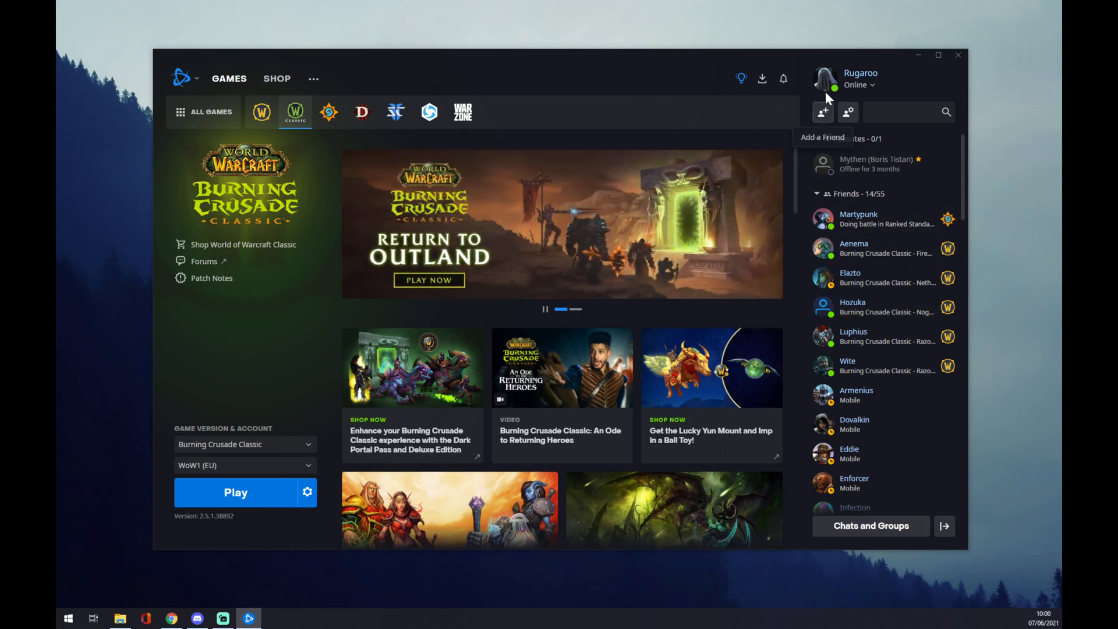
mouse_move(848, 112)
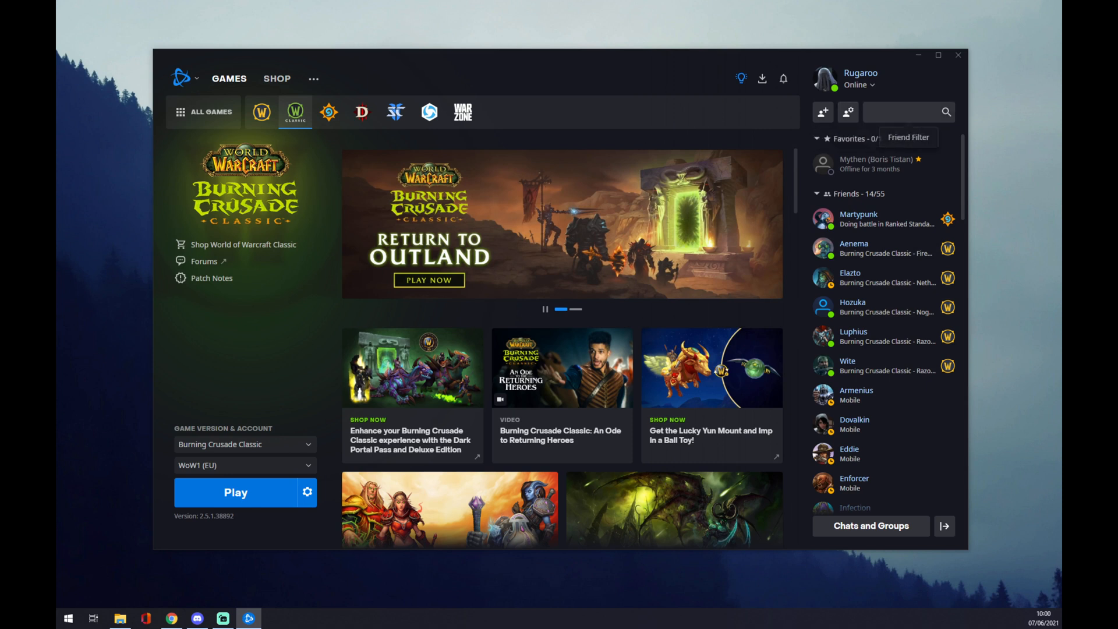
mouse_move(823, 112)
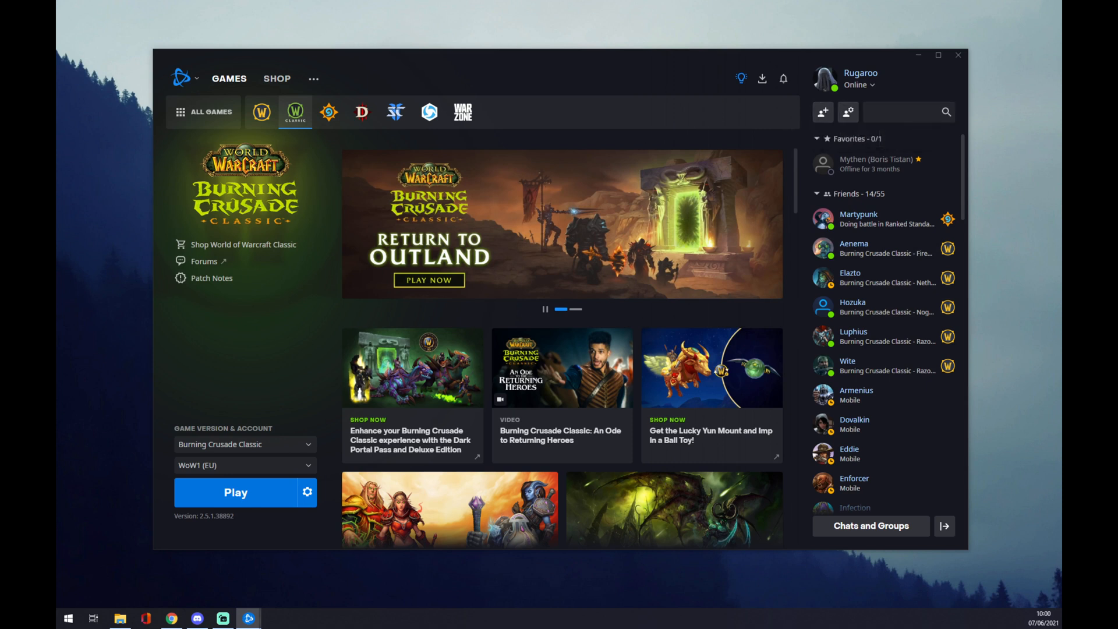
Open the Add a Friend window and focus its BattleTag or email field
click(822, 111)
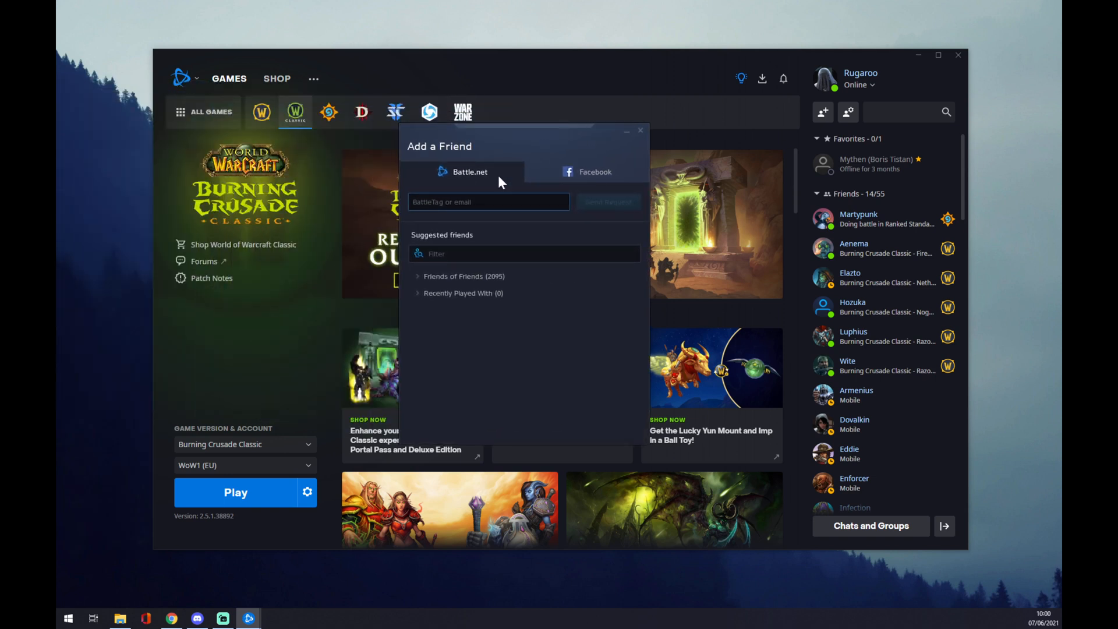
mouse_move(480, 220)
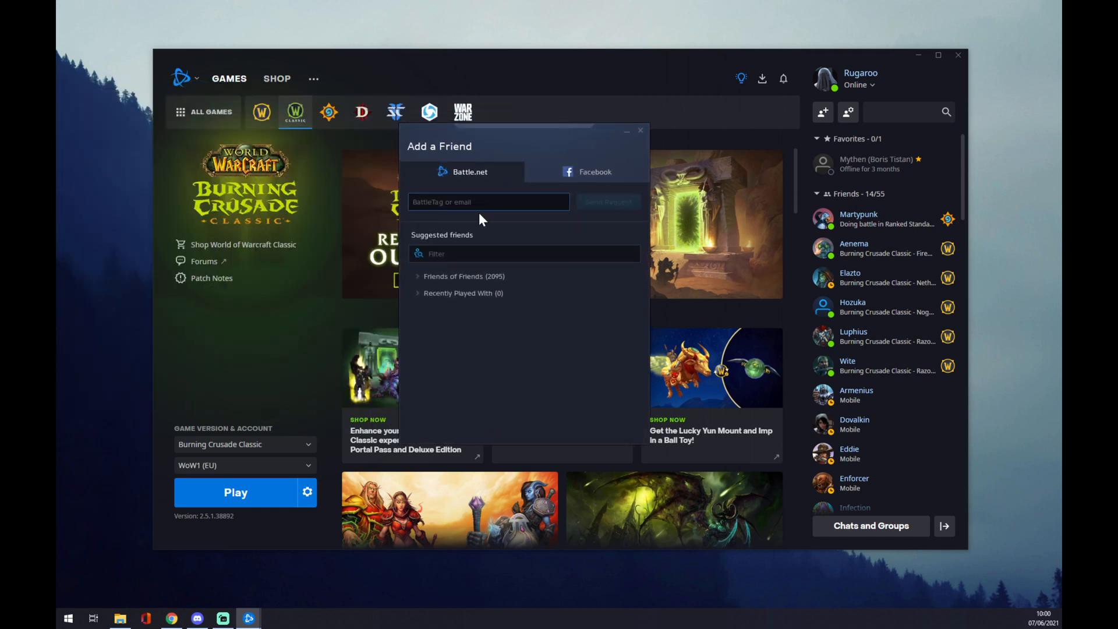
mouse_move(984, 195)
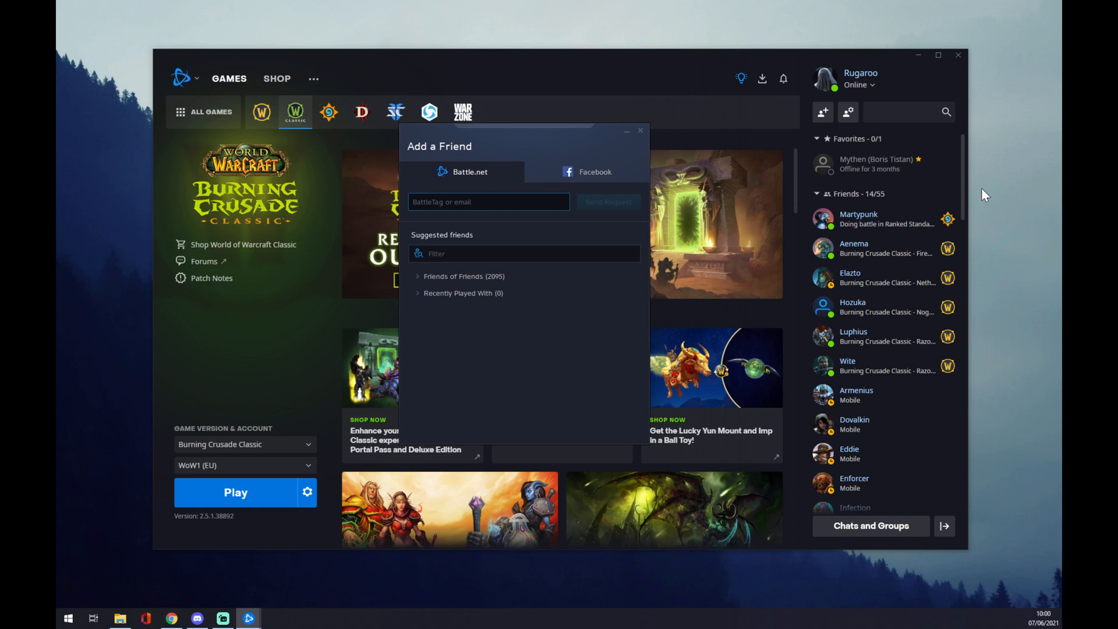
click(860, 79)
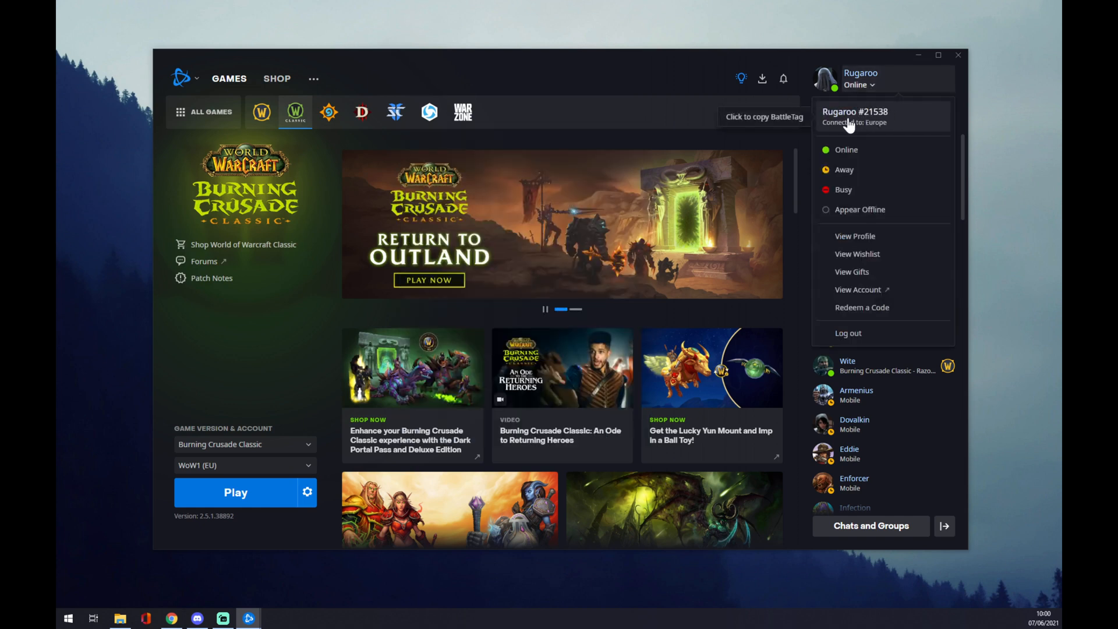
mouse_move(840, 125)
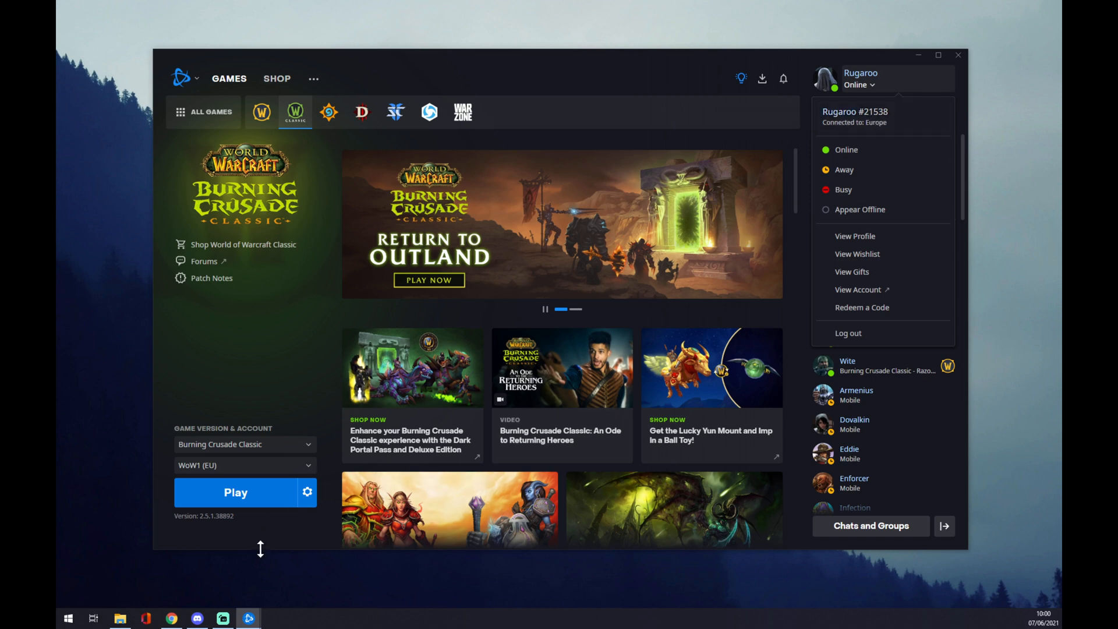
click(823, 112)
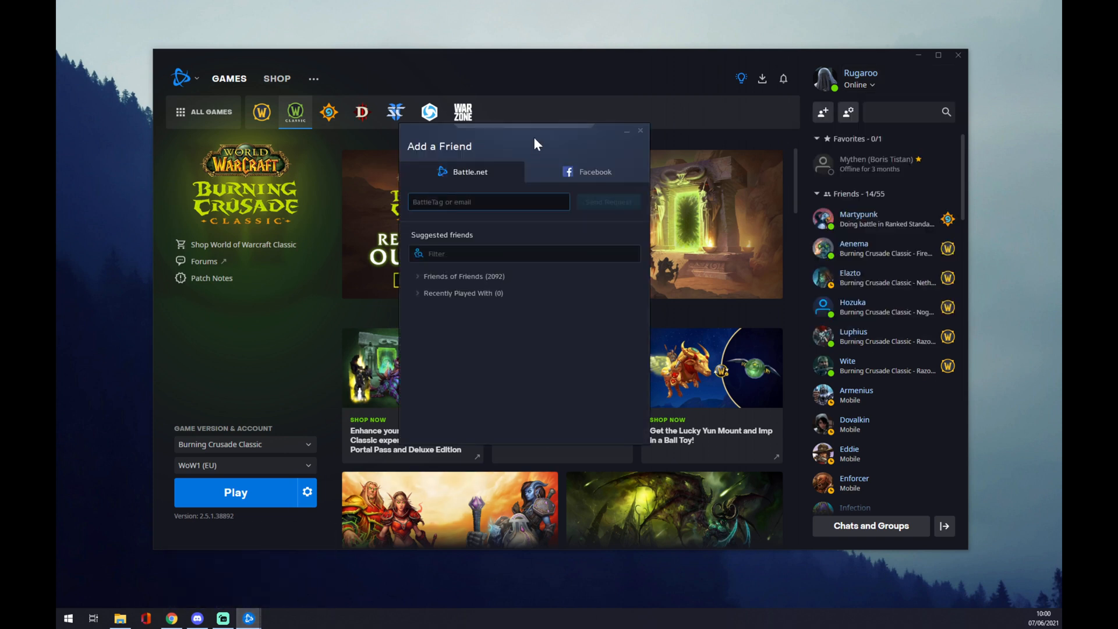
mouse_move(505, 119)
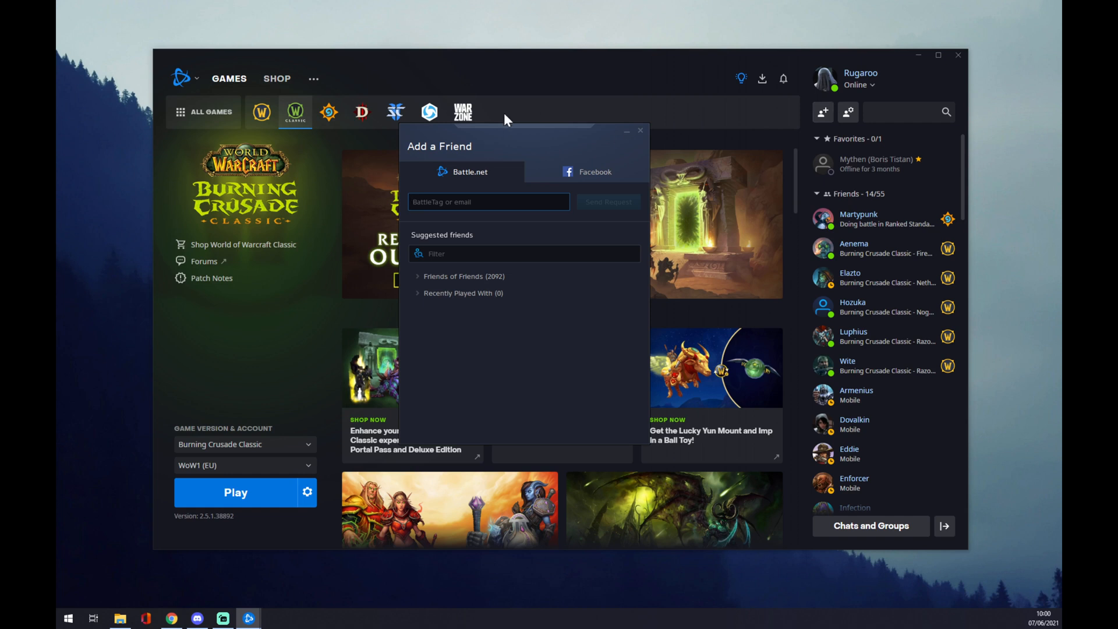
mouse_move(499, 133)
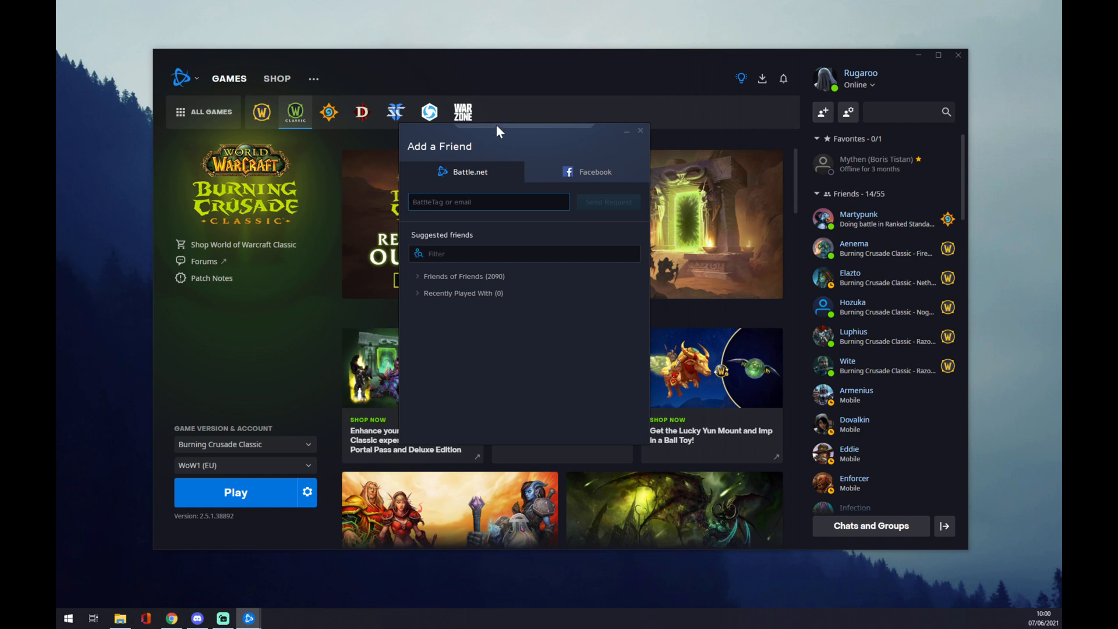
click(489, 202)
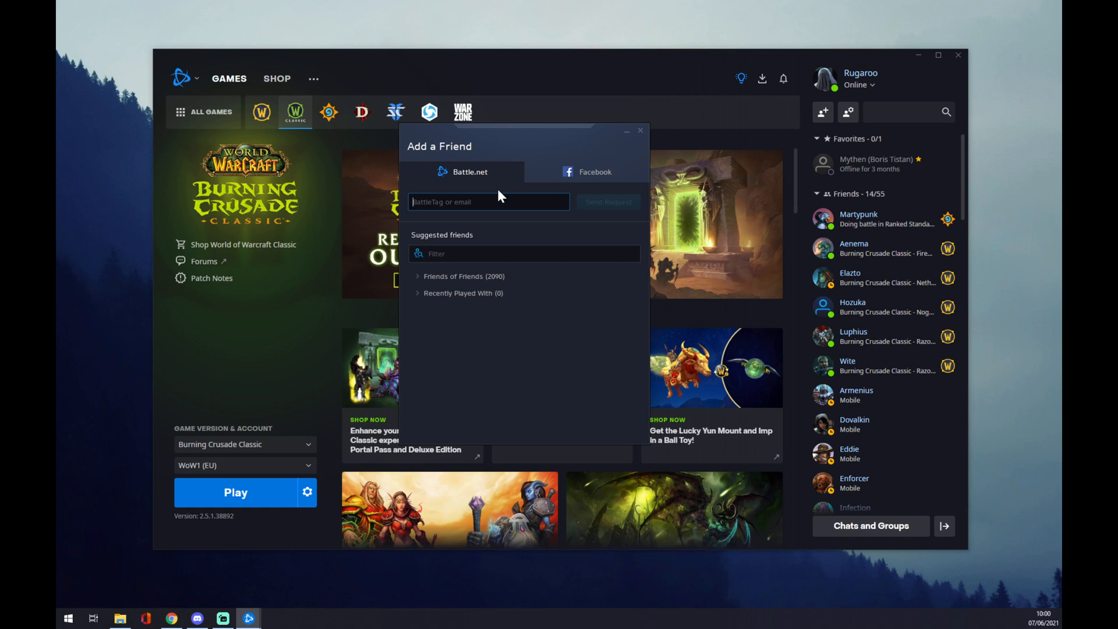
mouse_move(863, 79)
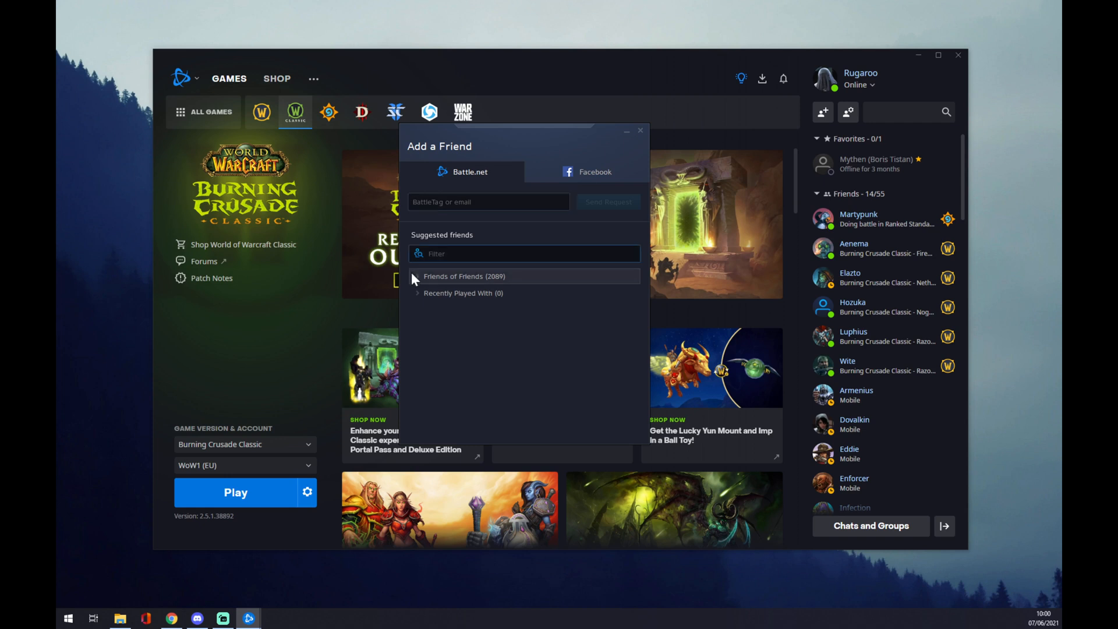
click(464, 276)
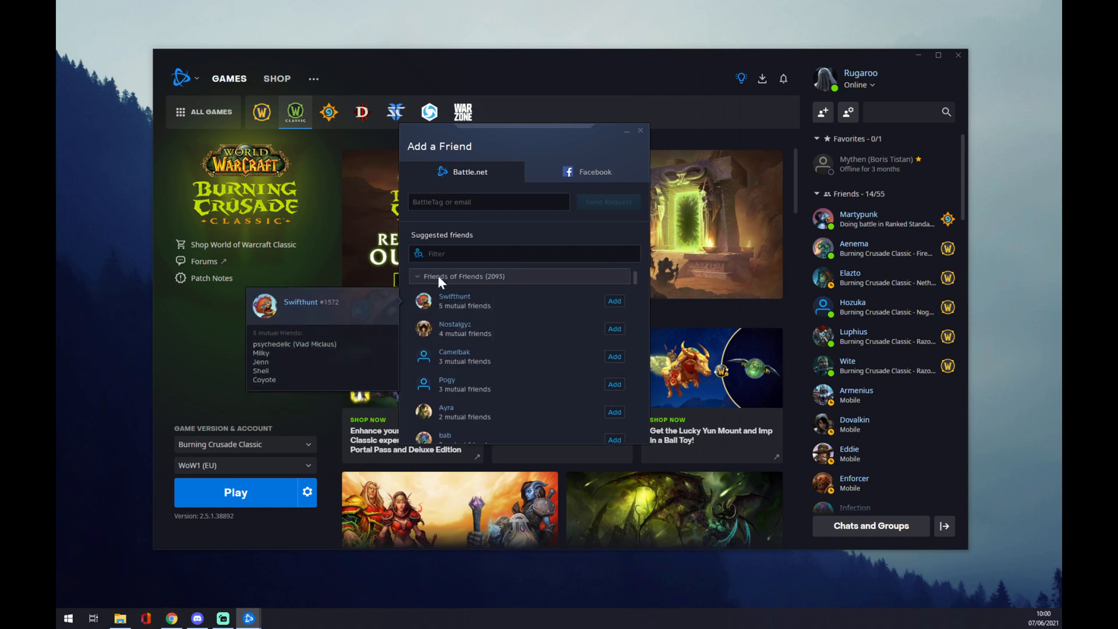
mouse_move(439, 281)
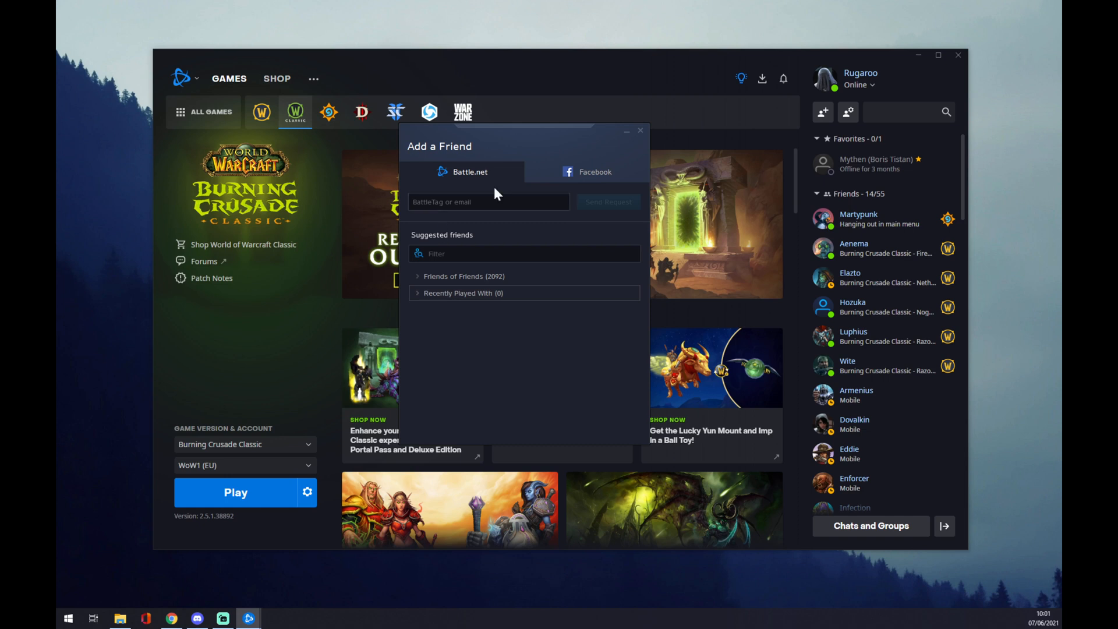
mouse_move(590, 178)
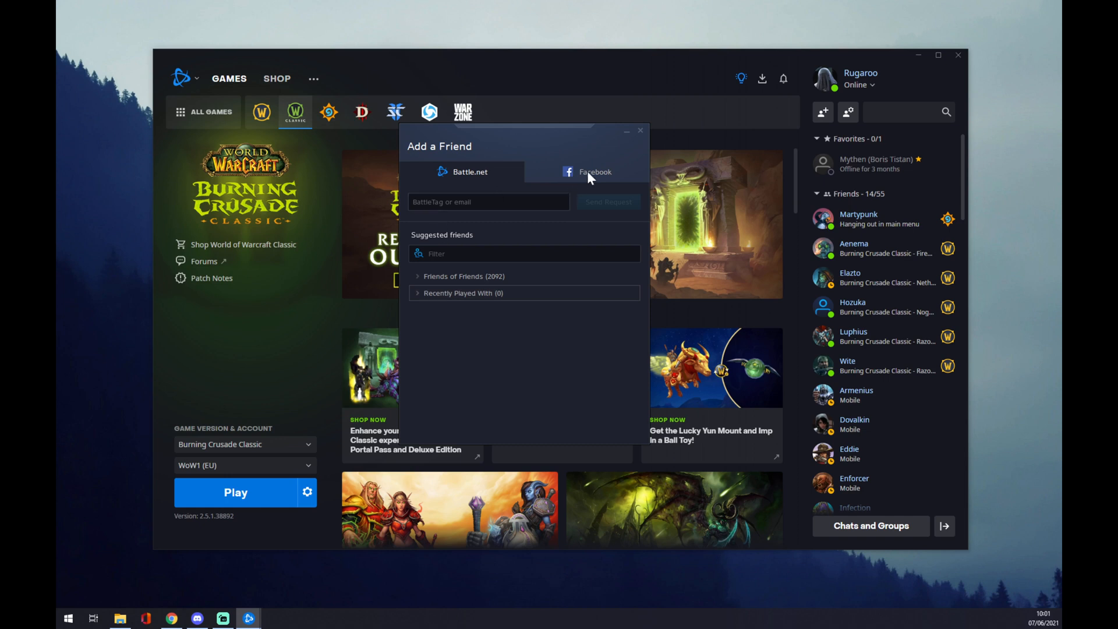
click(595, 172)
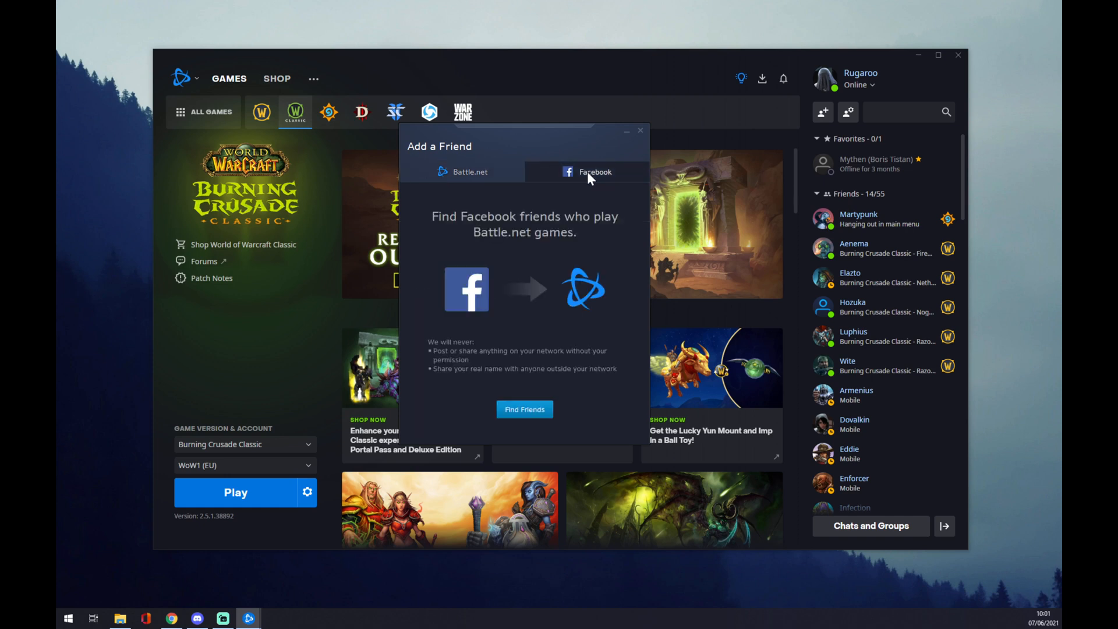
mouse_move(521, 170)
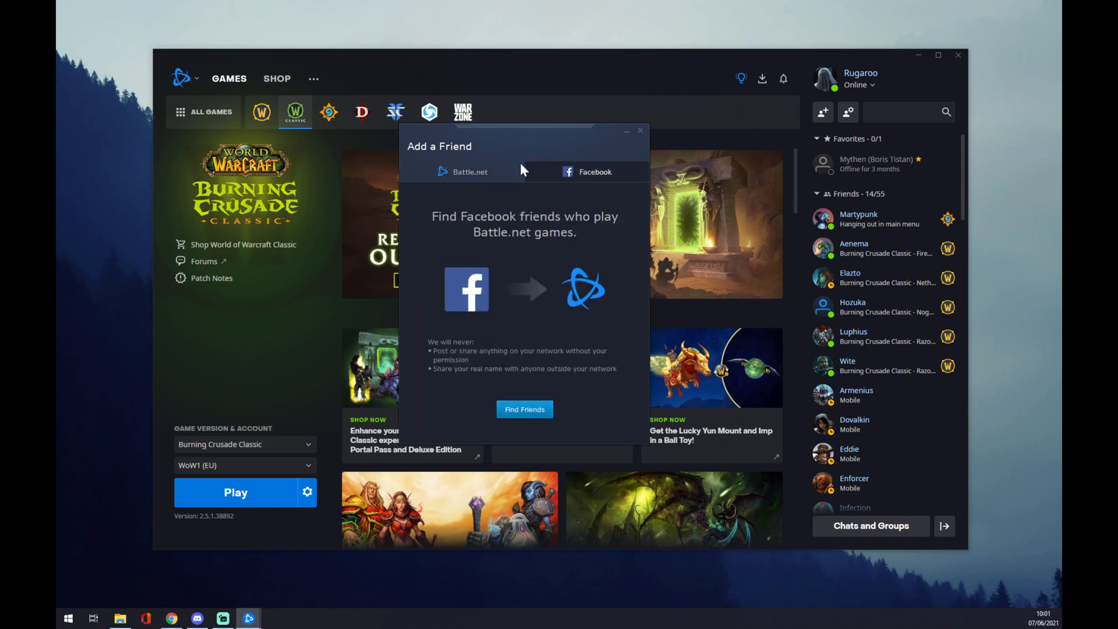
mouse_move(529, 188)
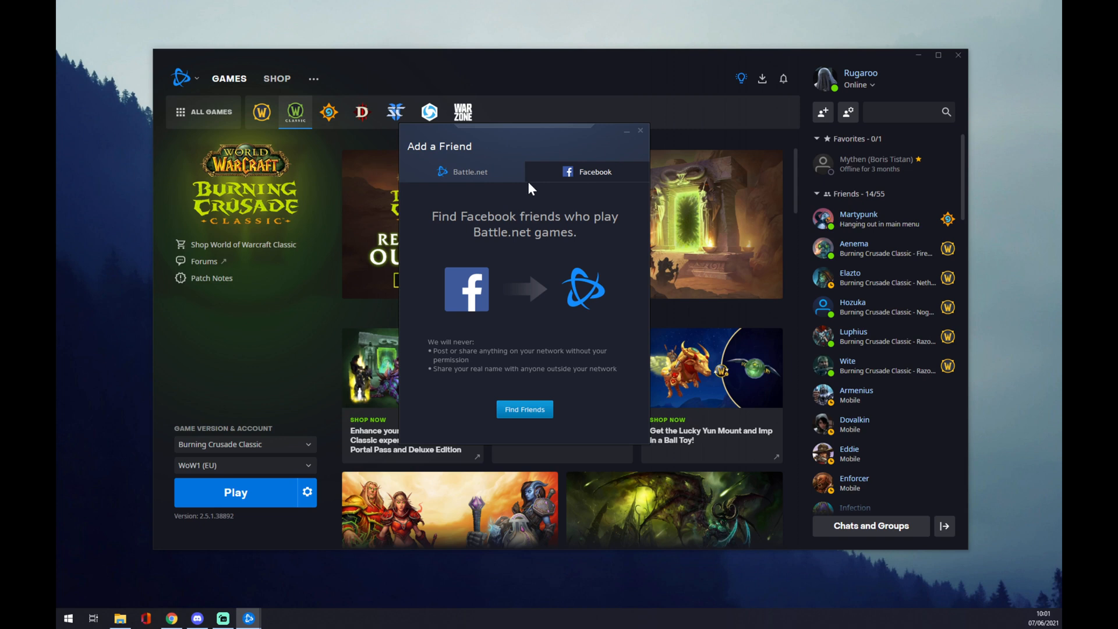
mouse_move(569, 181)
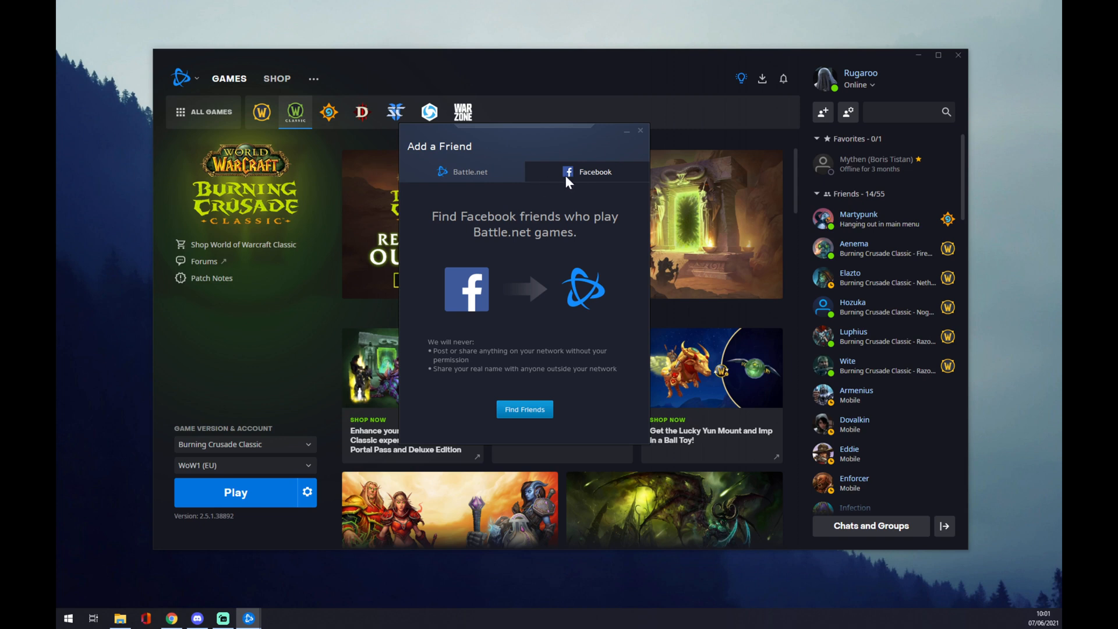
click(470, 172)
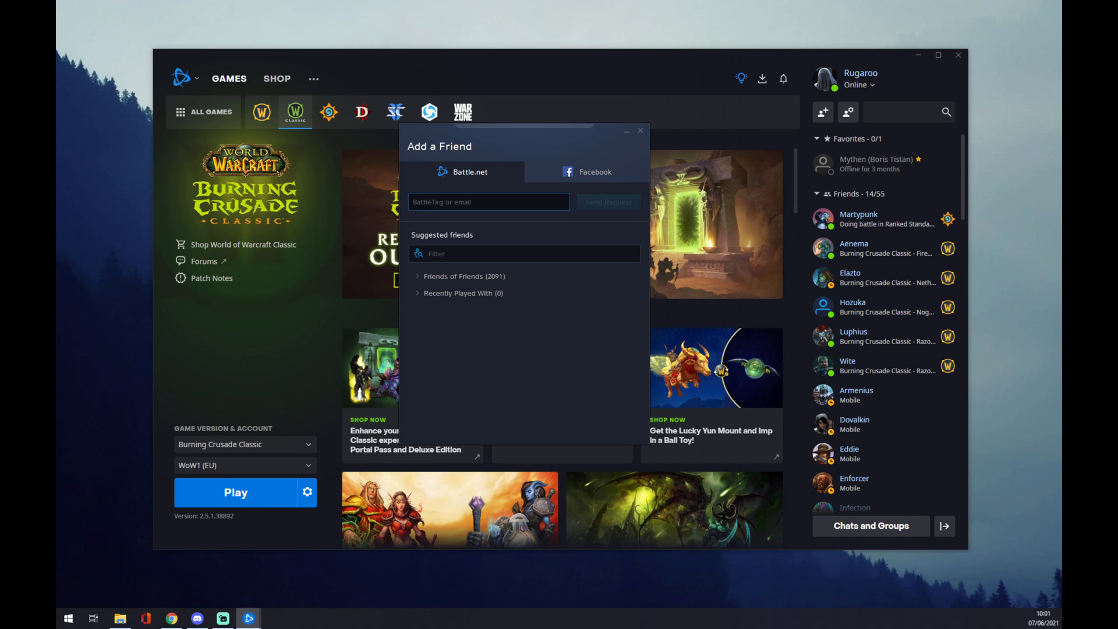
click(489, 202)
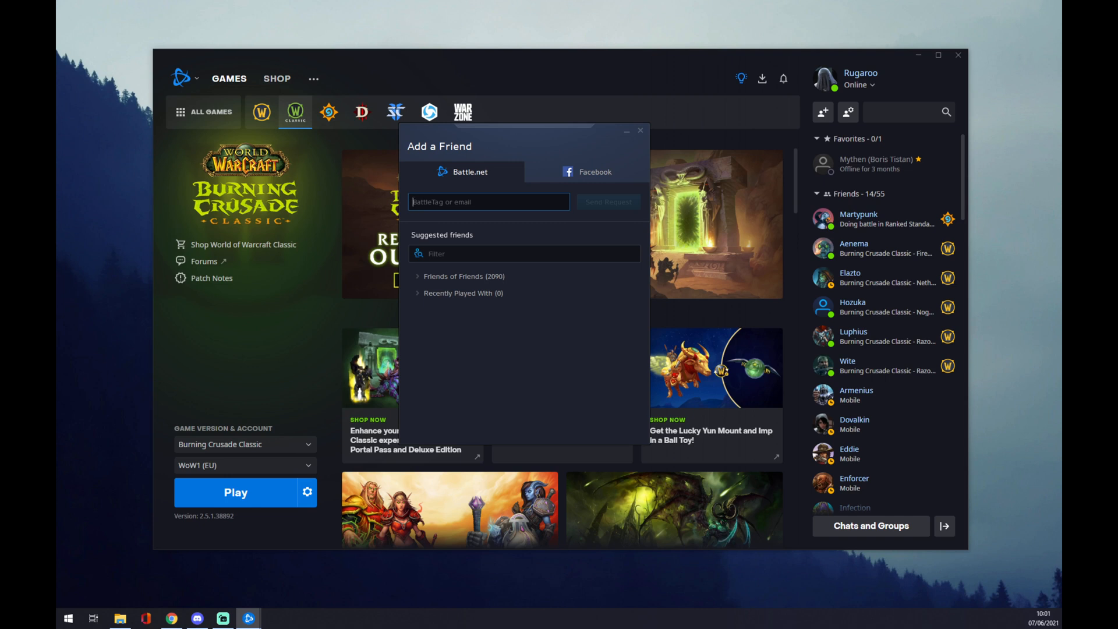